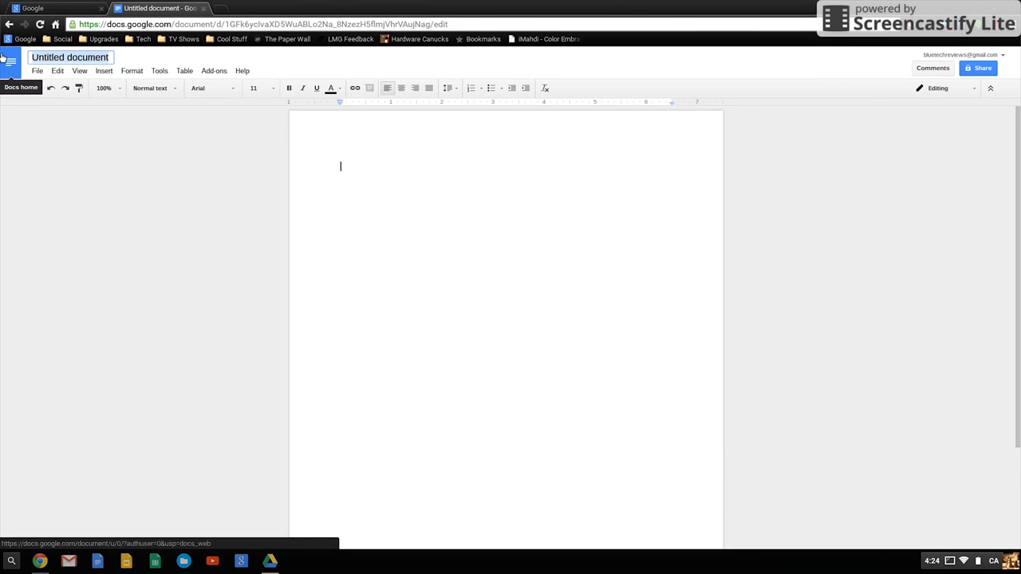
{"action": "type", "text": "chrom"}
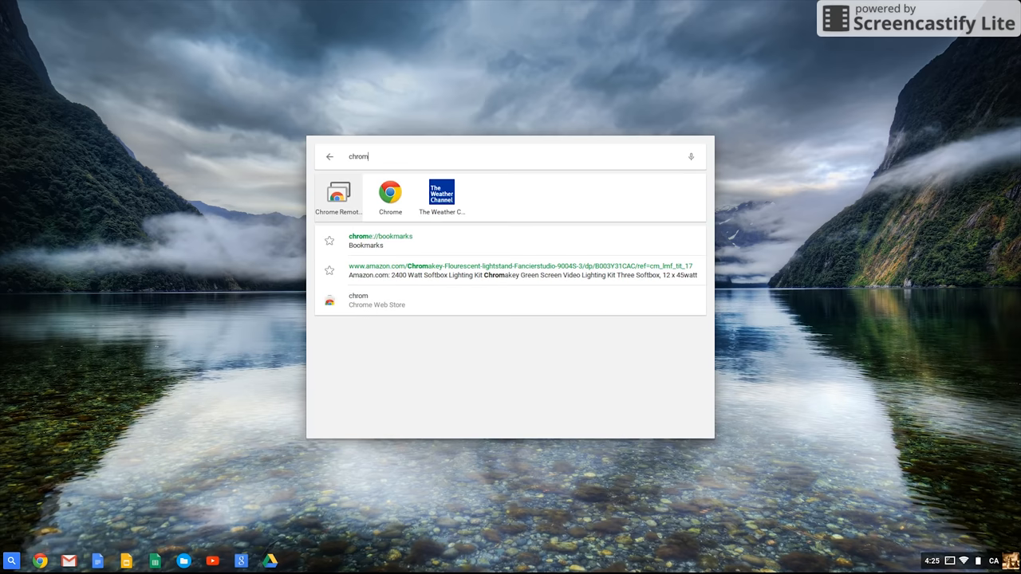